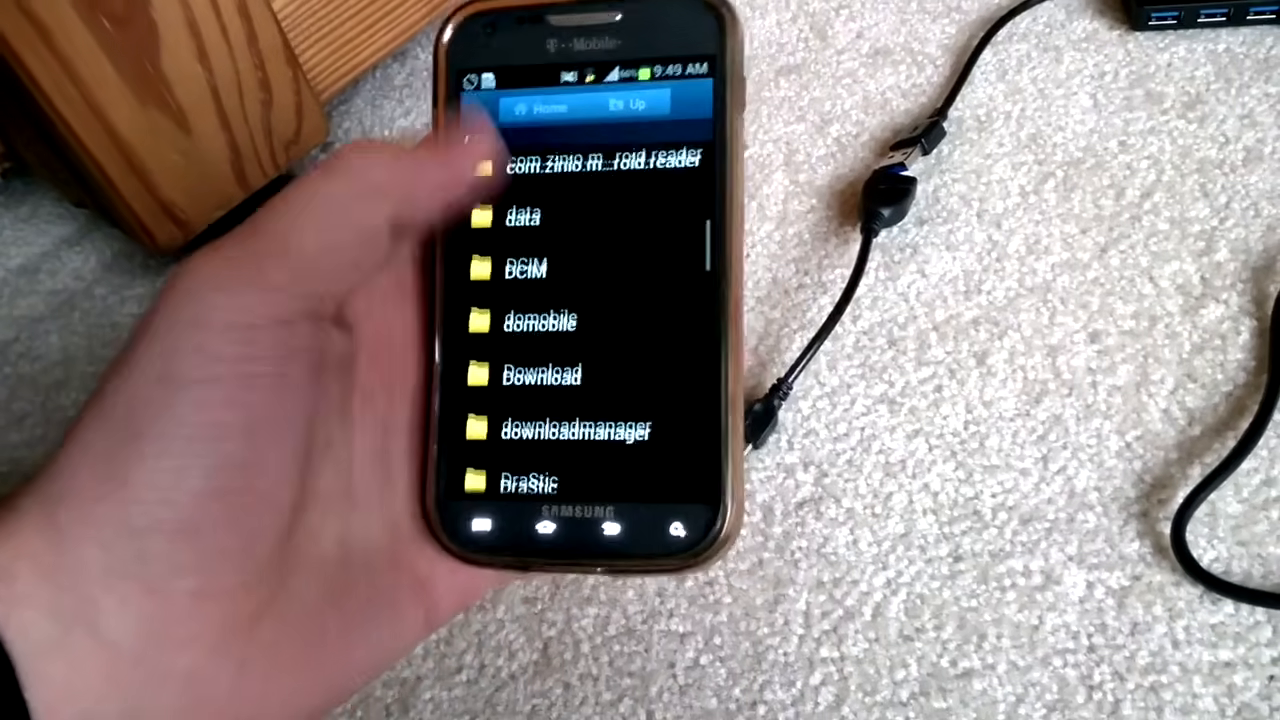
{"action": "scroll", "scroll_direction": "down", "scroll_amount": 3}
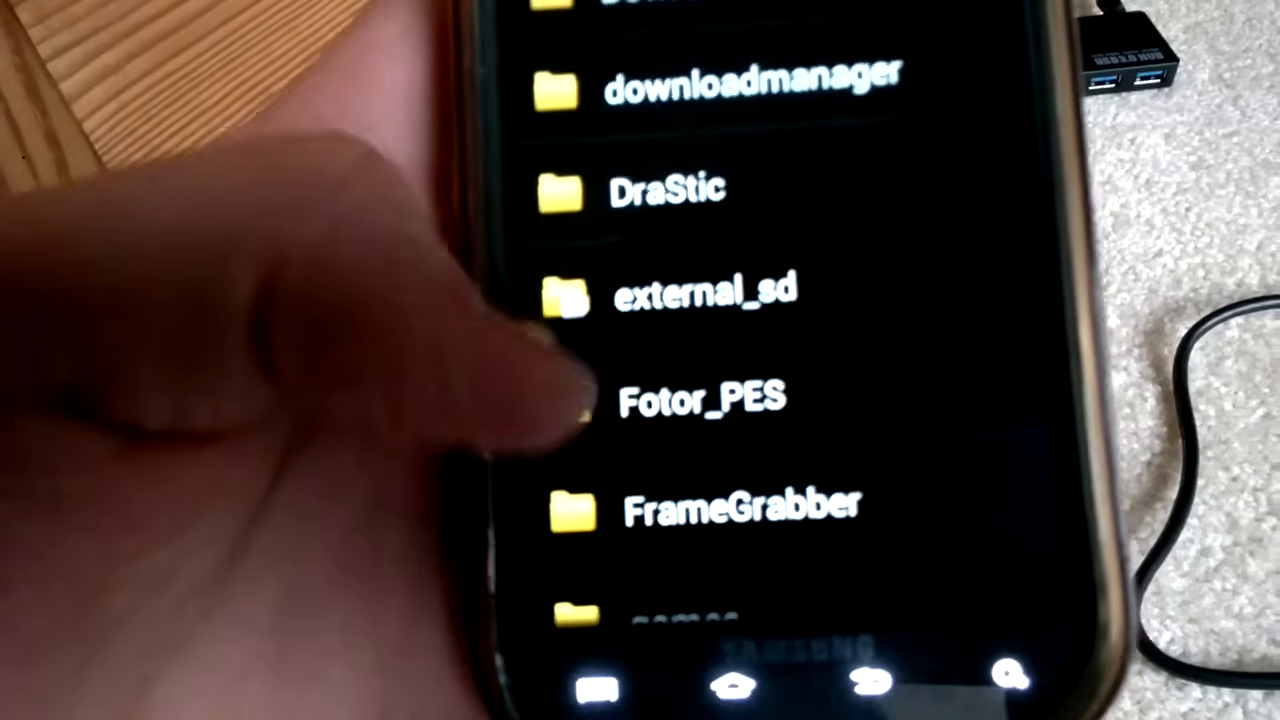